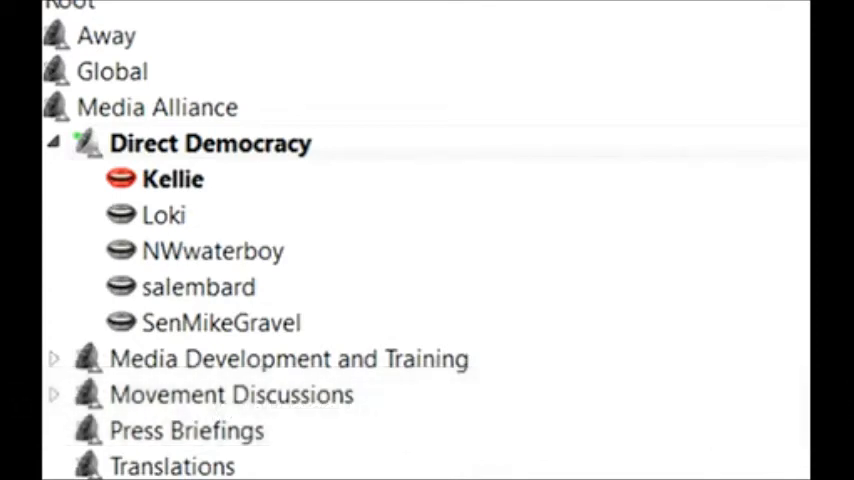
left_click(210, 143)
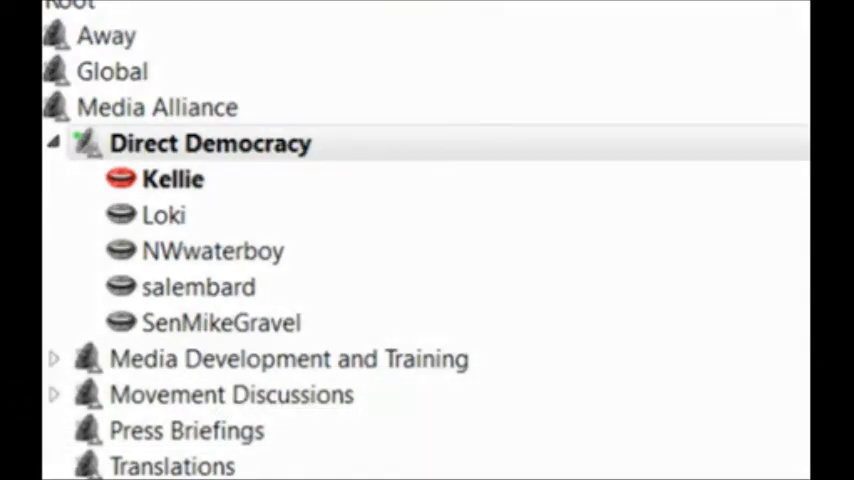